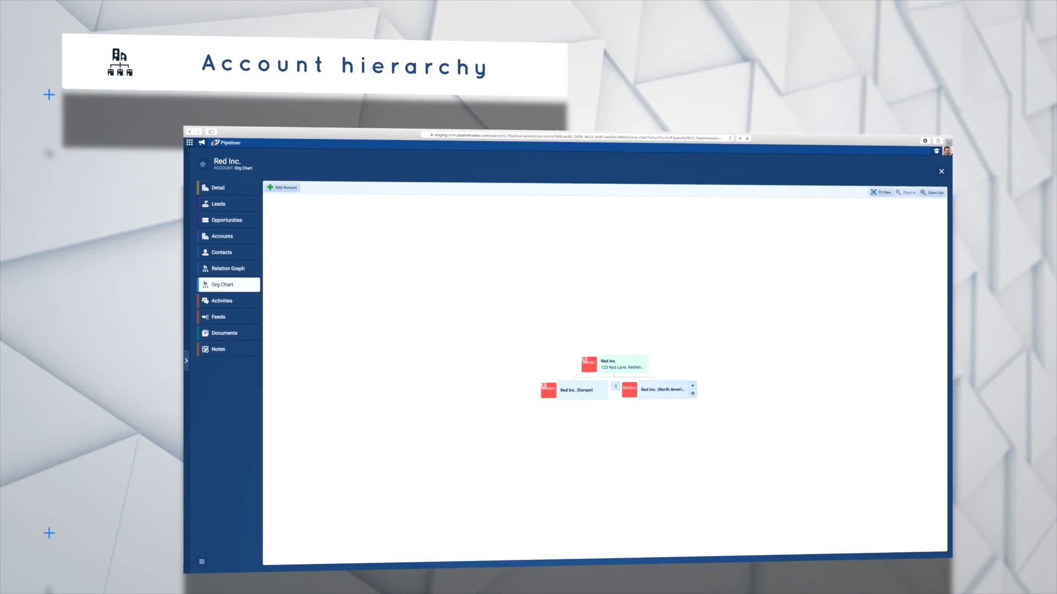
# Step: View Red Inc.'s account hierarchy with its Europe and North America subsidiaries, then its org chart
pyautogui.click(217, 187)
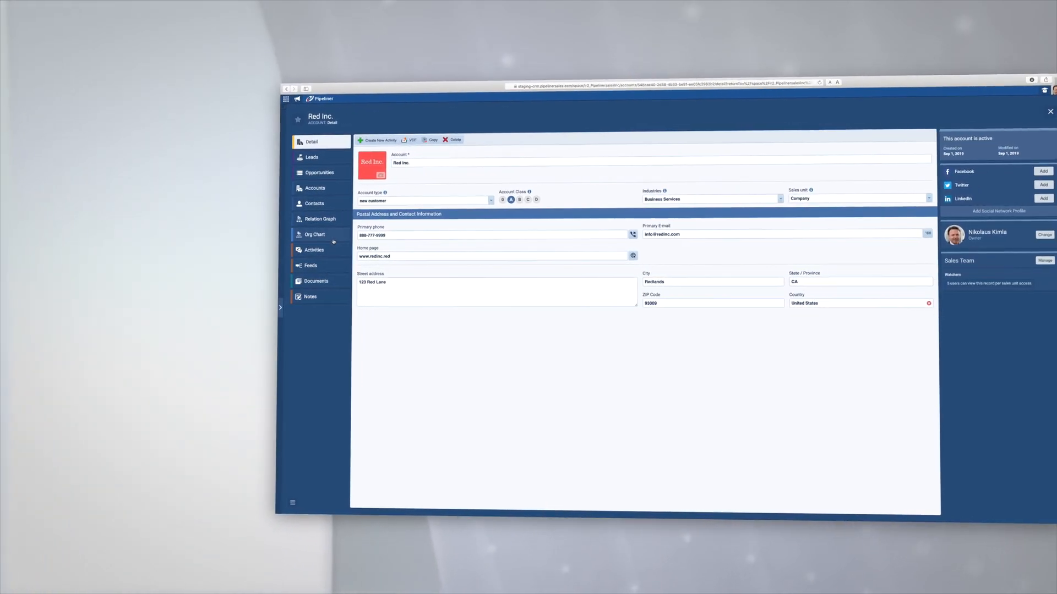
pyautogui.click(315, 233)
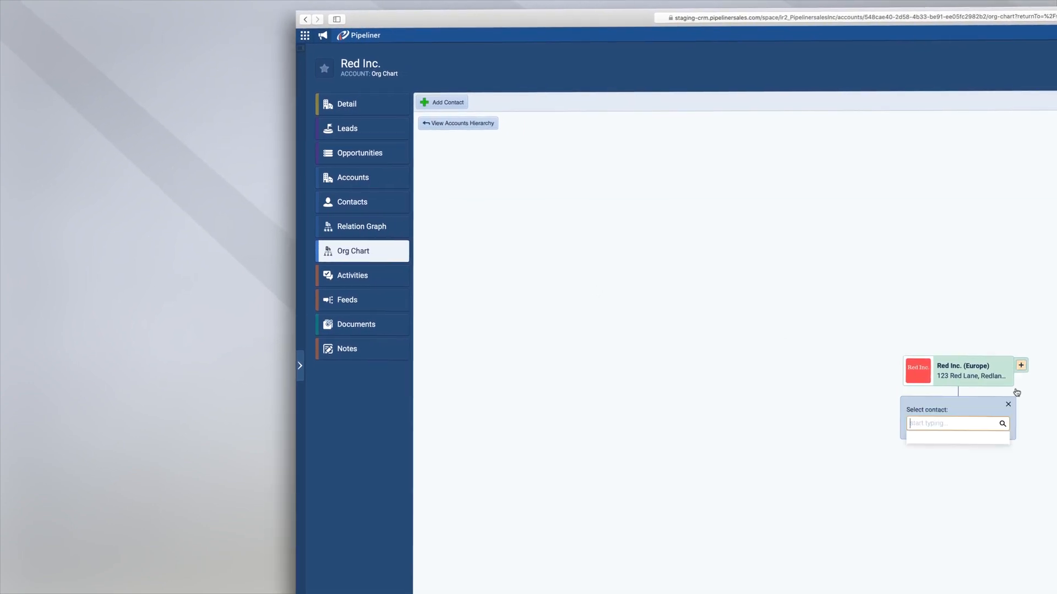
# Step: Place Mary Amber beneath Red Inc. (Europe) in the org chart
pyautogui.click(956, 423)
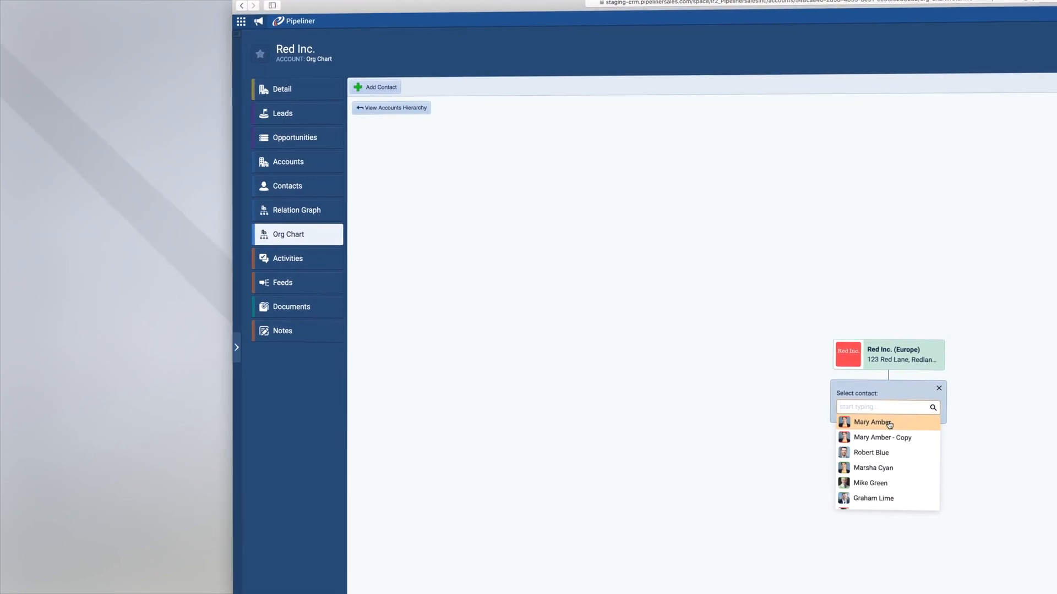
pyautogui.click(873, 422)
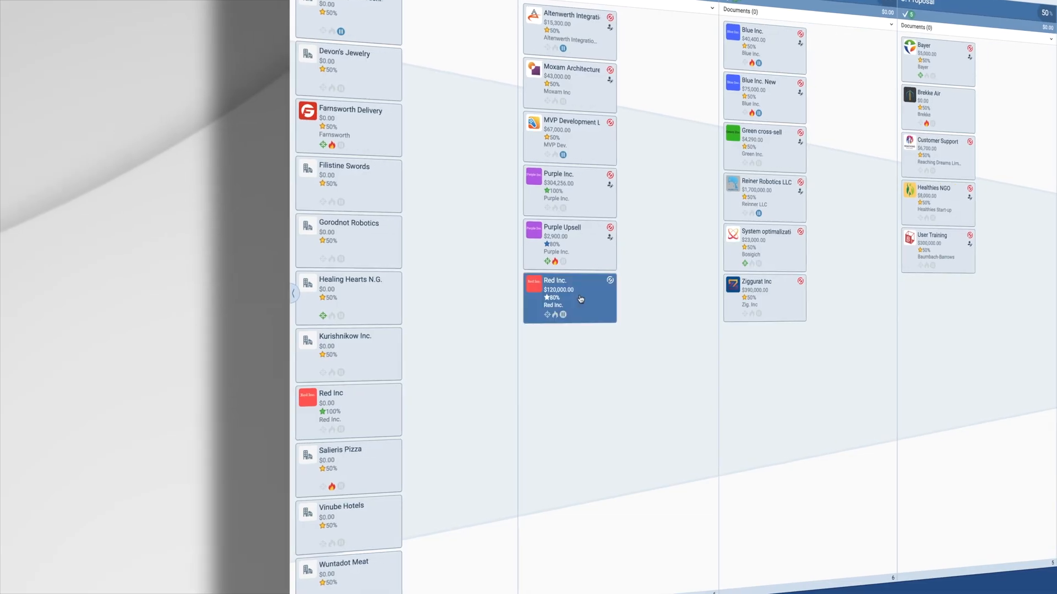
pyautogui.click(568, 298)
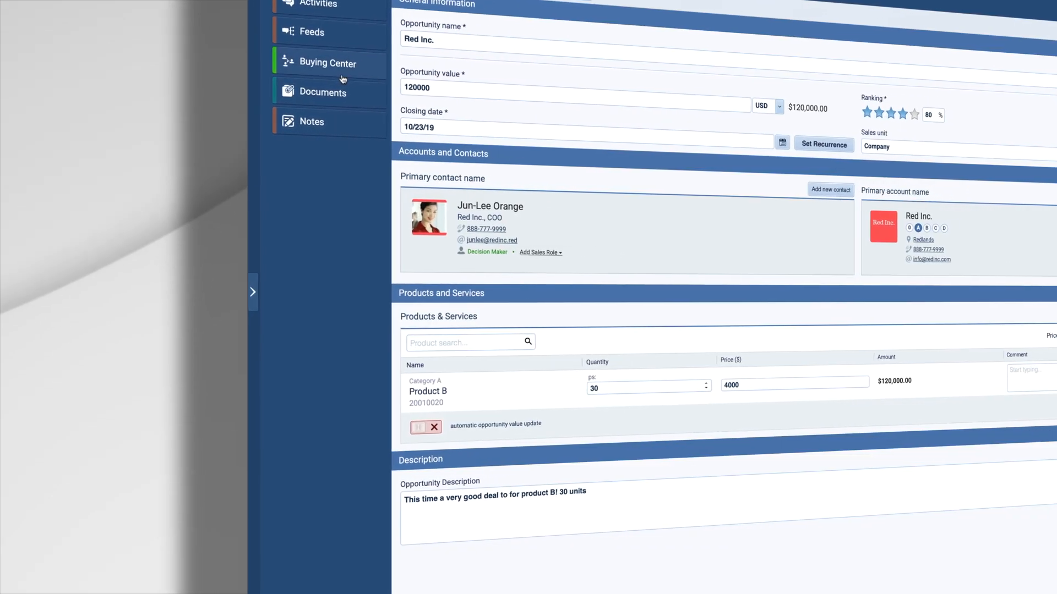
pyautogui.click(326, 62)
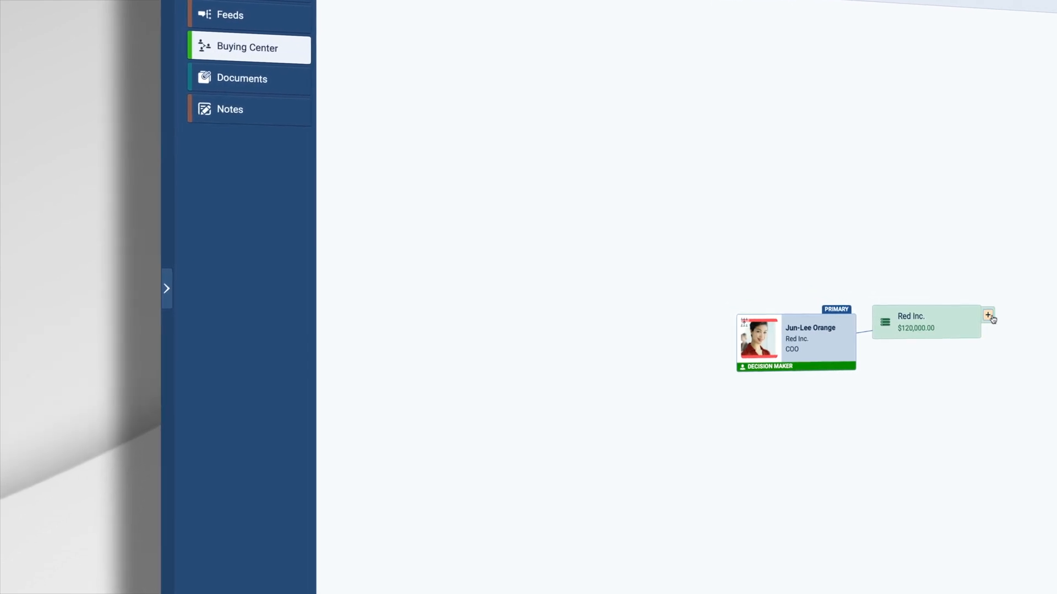
pyautogui.click(988, 315)
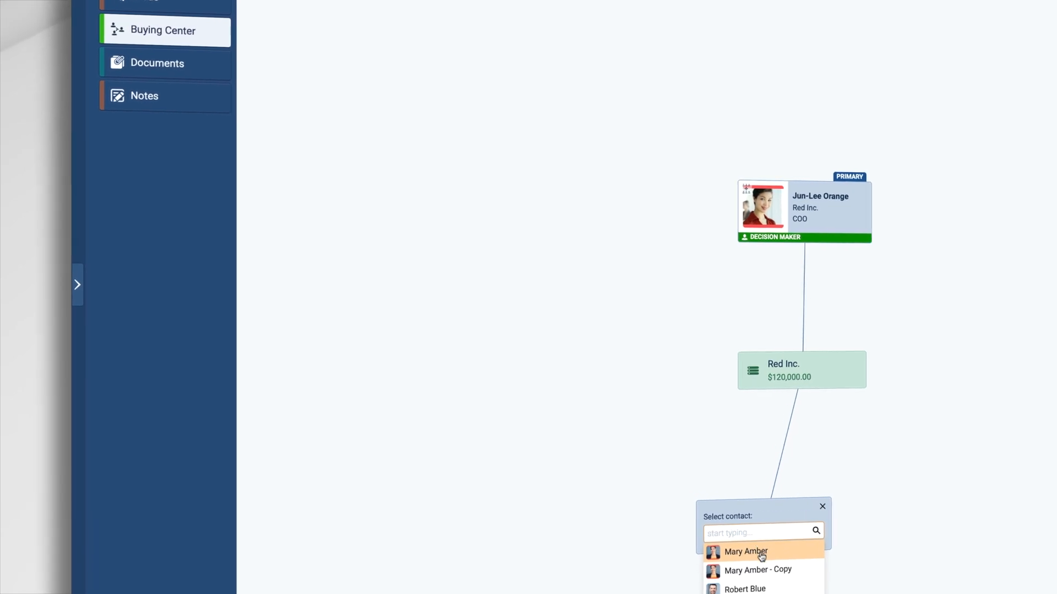
pyautogui.click(746, 552)
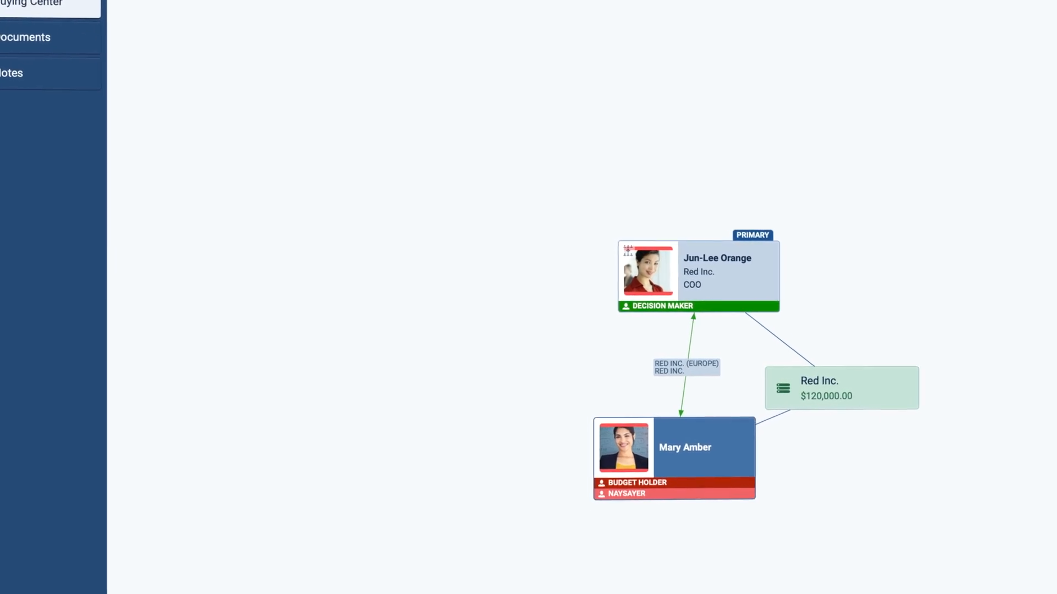
pyautogui.click(803, 305)
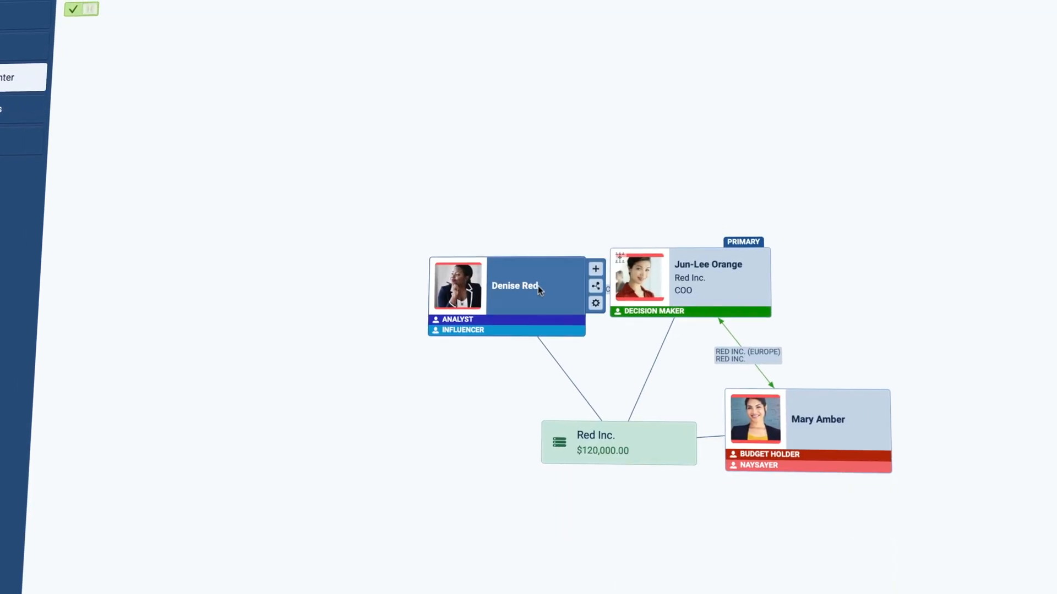
# Step: Show Denise Red's relation graph linking her to Jun-Lee Orange, Mary Amber and Dan Tangerine
pyautogui.click(514, 287)
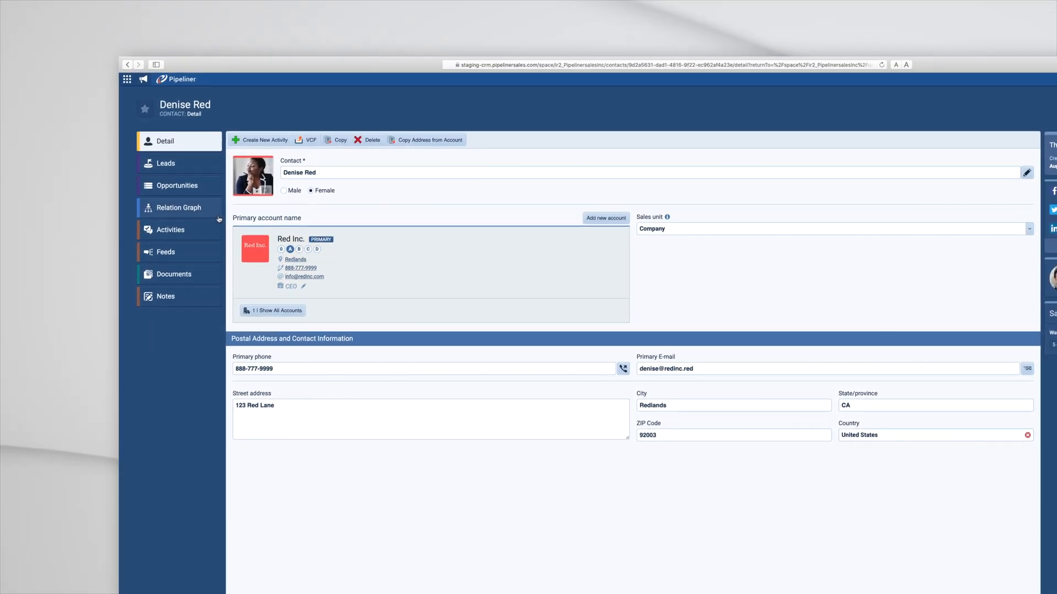
pyautogui.click(178, 208)
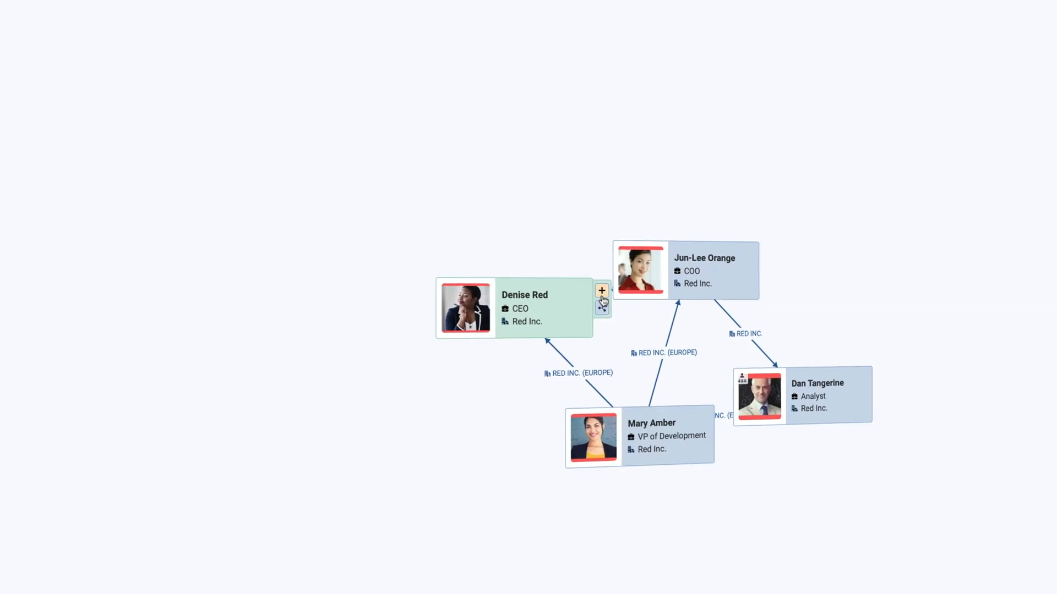
# Step: Link Don Purple as Friend and Graham Lime as Colleague to Denise Red
pyautogui.click(601, 291)
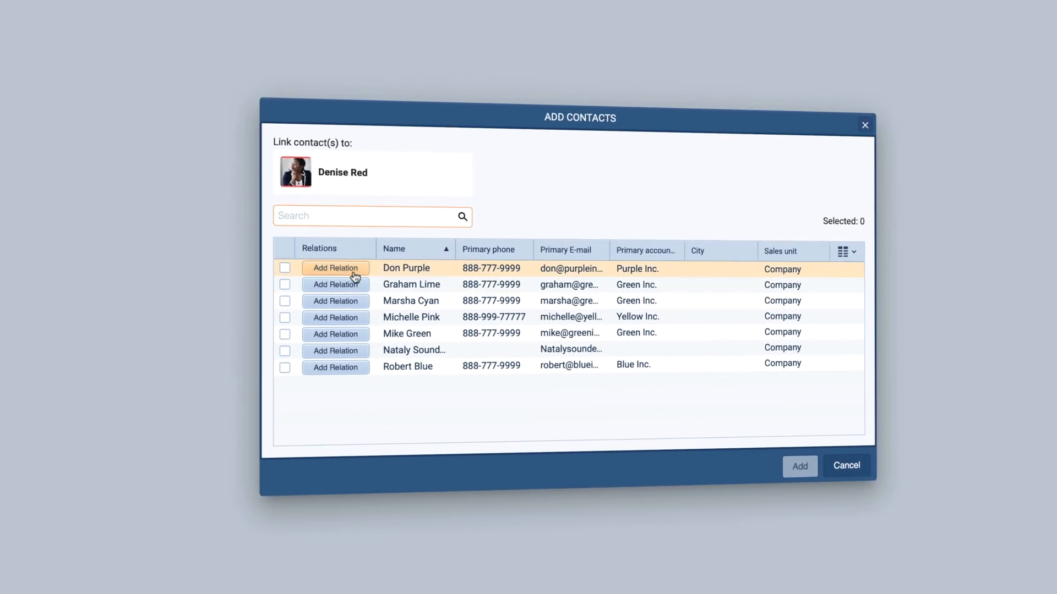
pyautogui.click(334, 267)
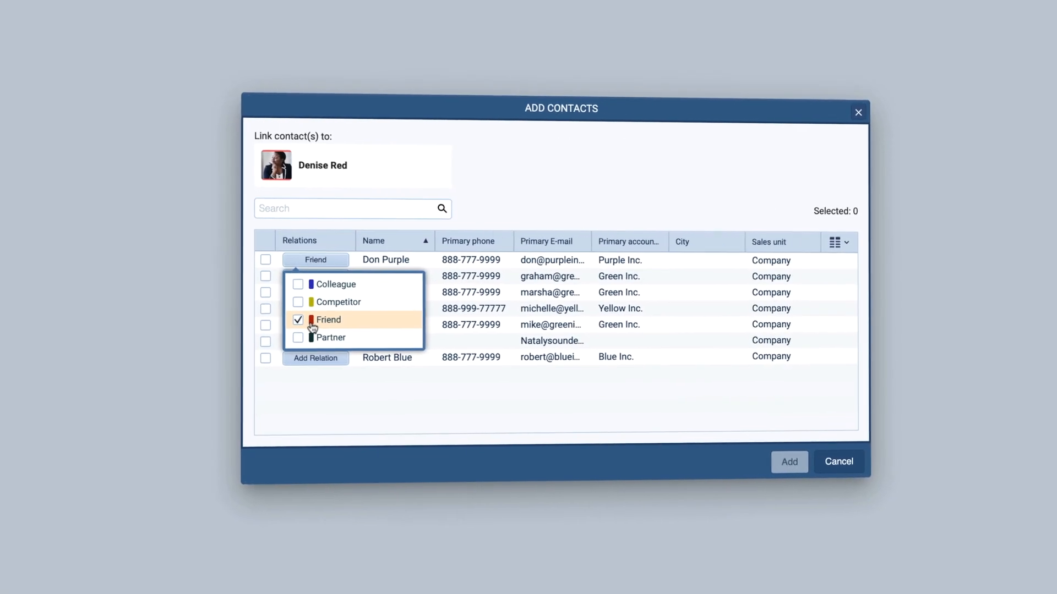
pyautogui.click(328, 319)
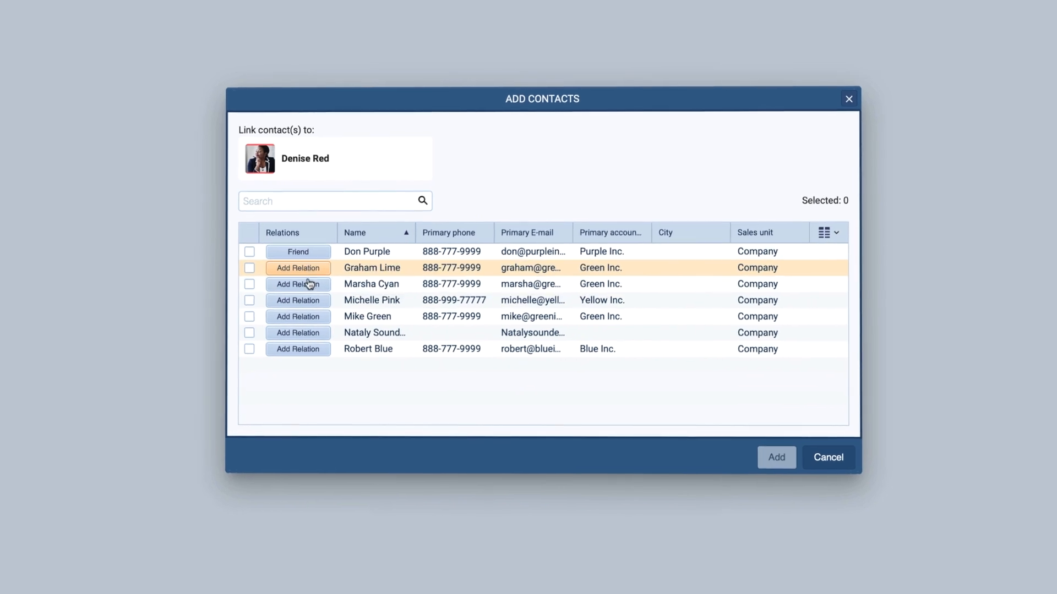
pyautogui.click(297, 268)
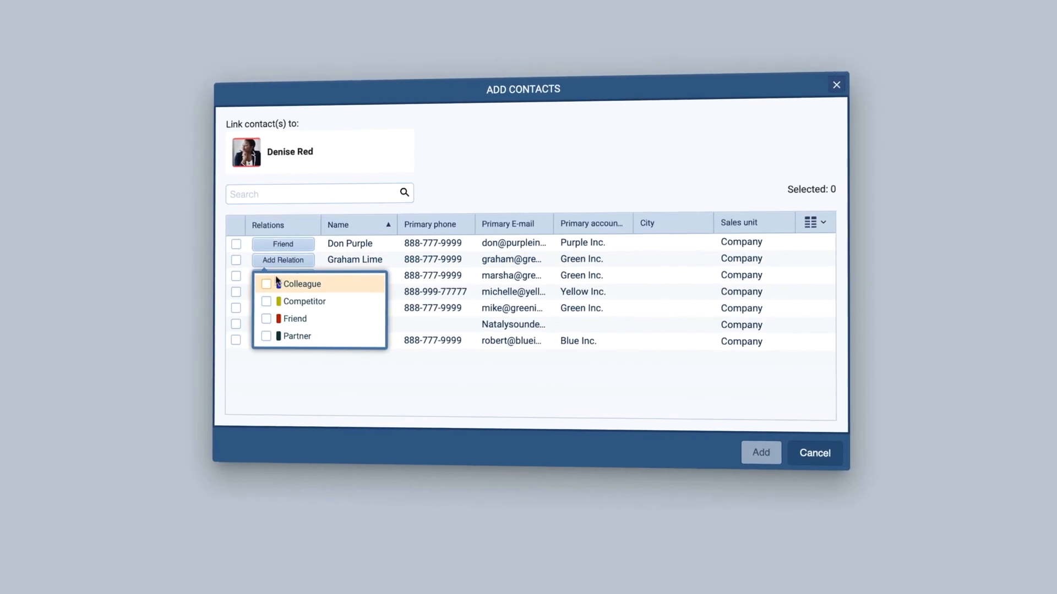
pyautogui.click(301, 284)
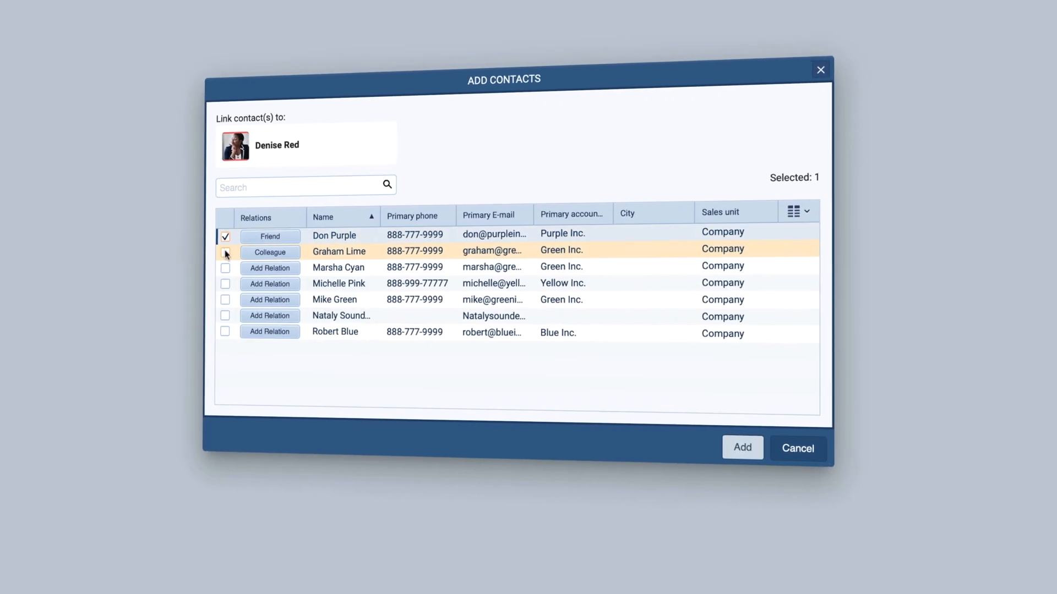
pyautogui.click(225, 251)
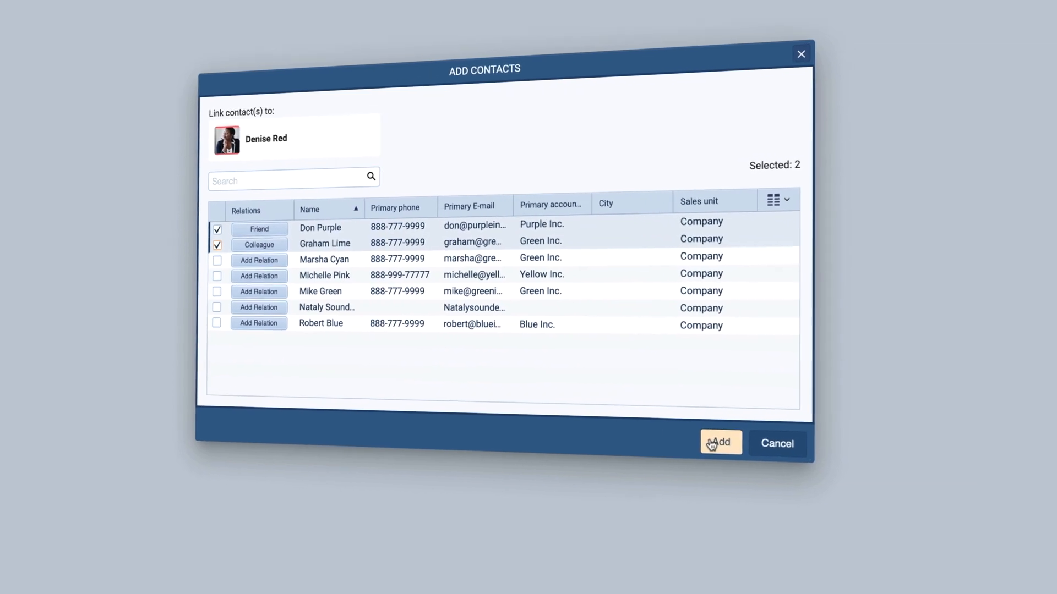
pyautogui.click(720, 443)
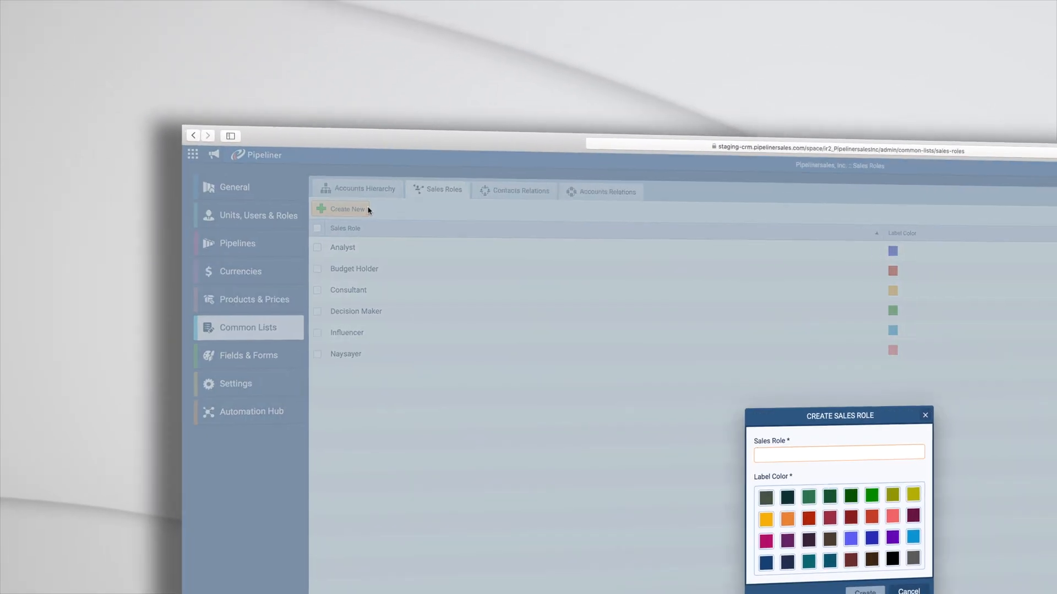
# Step: Name the new custom sales role 'Supporte' in the admin Sales Roles creation form
pyautogui.write('Supporte')
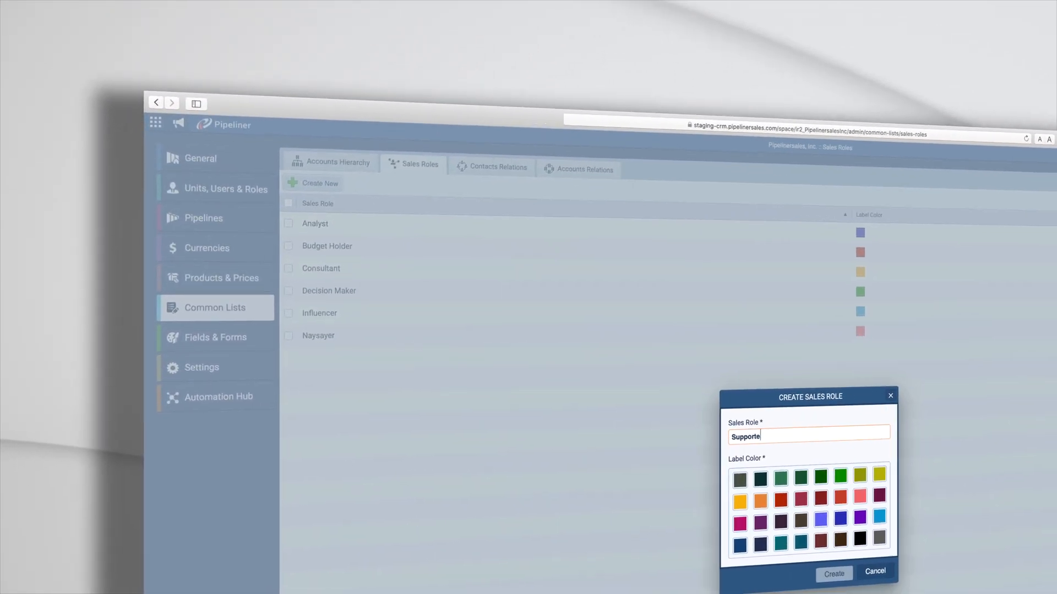